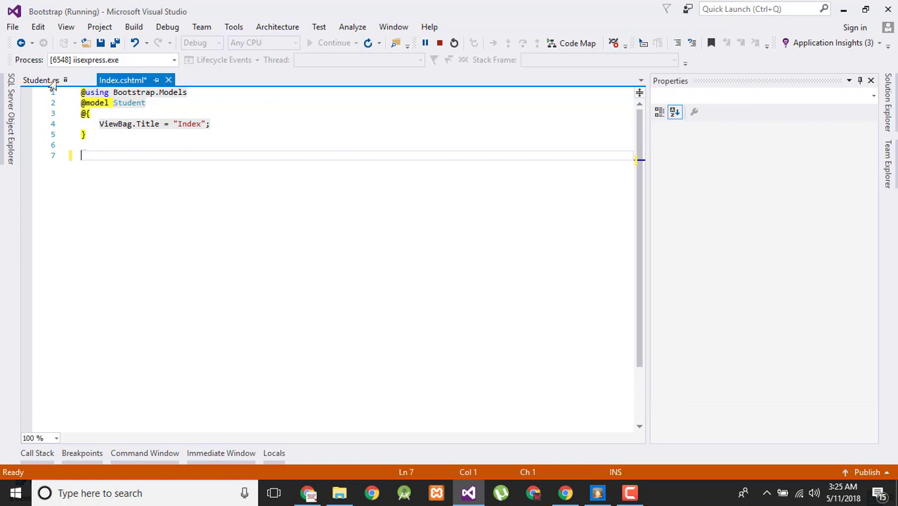
{"action": "left_click", "coordinate": [41, 79]}
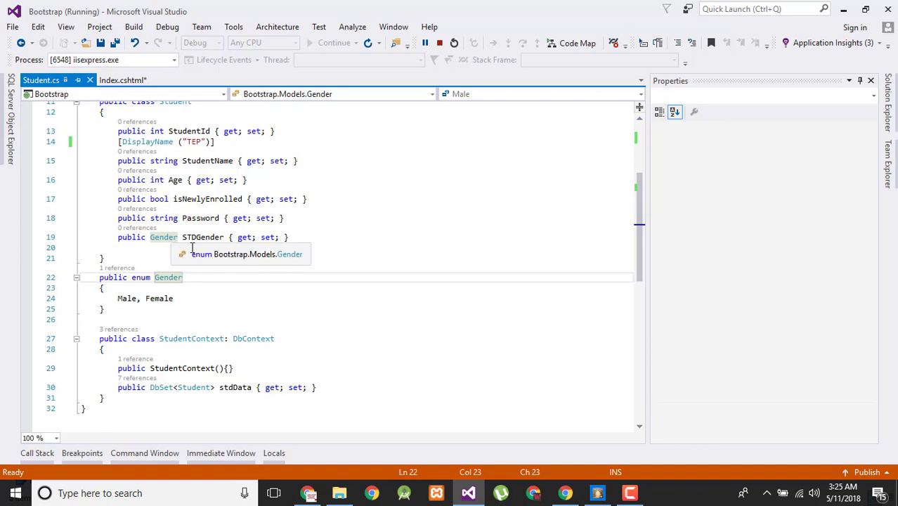
{"action": "left_click", "coordinate": [207, 160]}
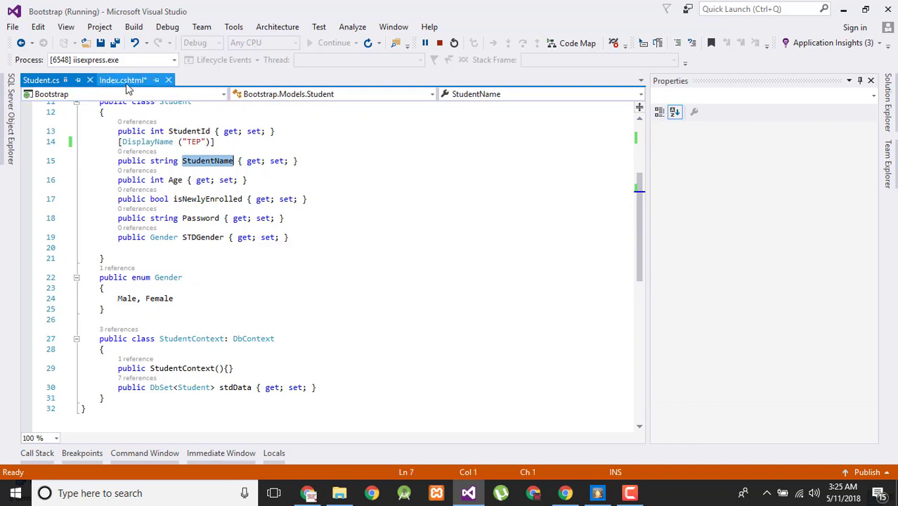
{"action": "left_click", "coordinate": [122, 80]}
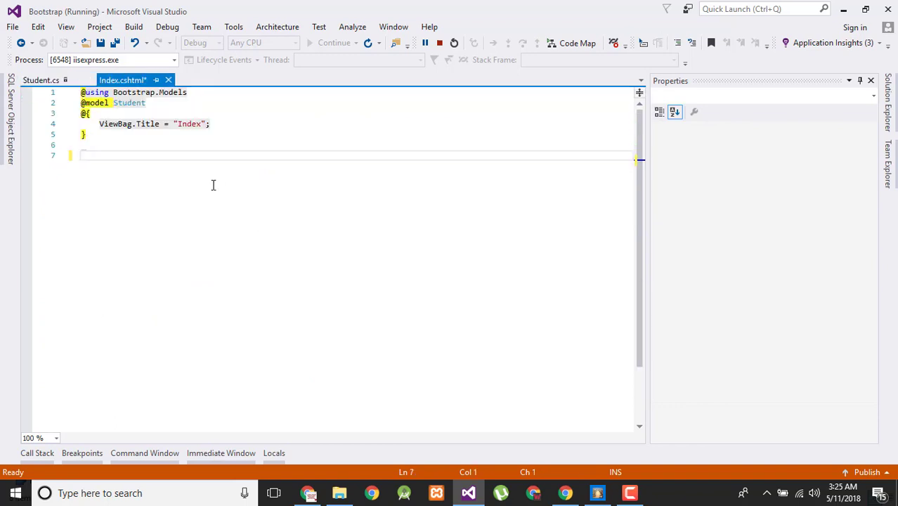
{"action": "type", "text": "@ht"}
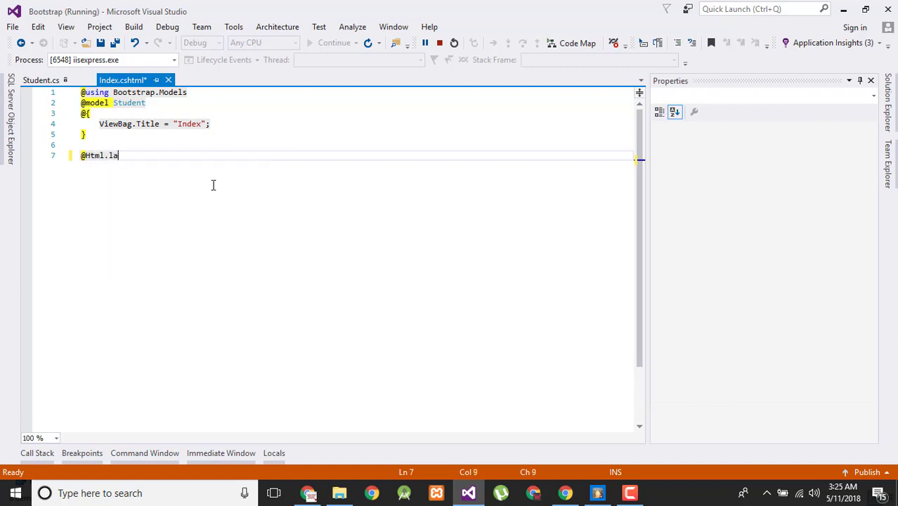
{"action": "type", "text": "bel("}
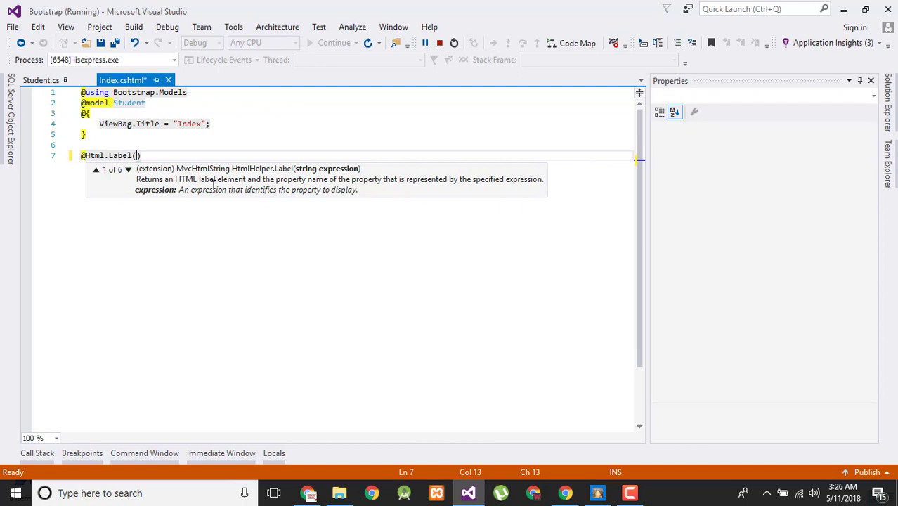
{"action": "type", "text": "\"\""}
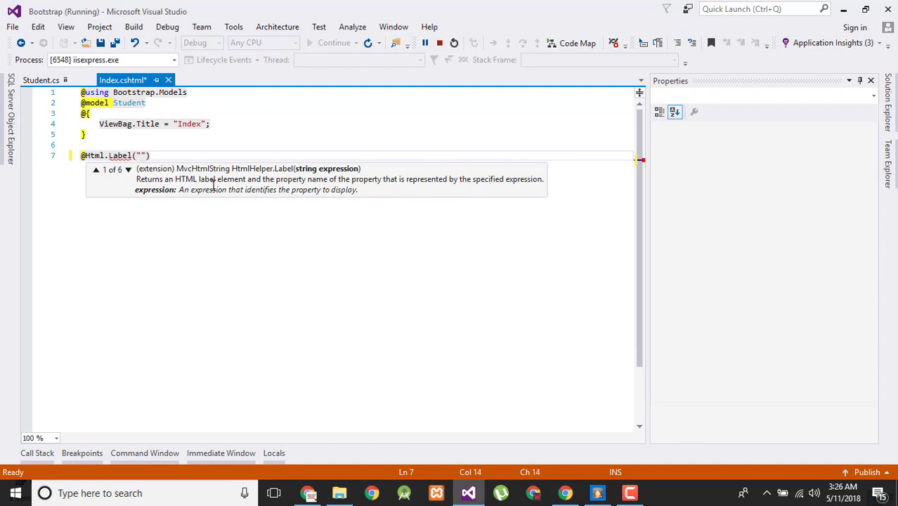
{"action": "type", "text": "StudentName"}
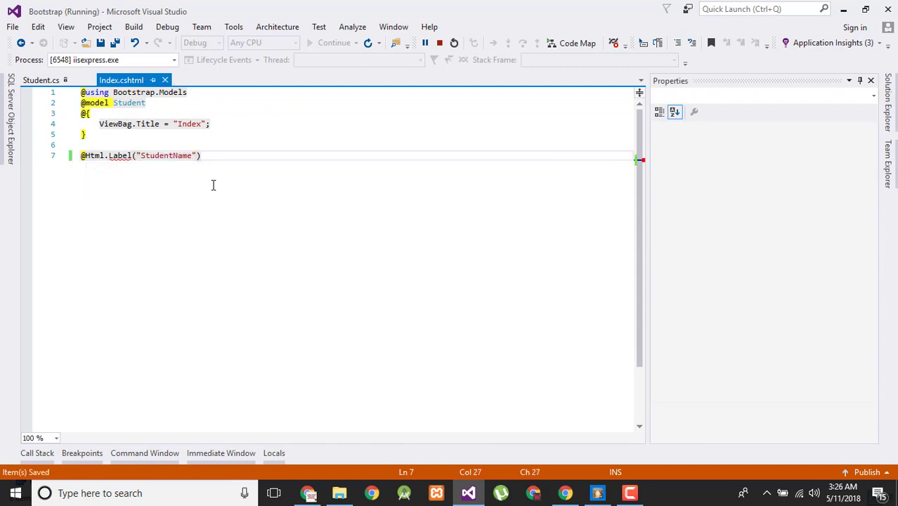
{"action": "mouse_move", "coordinate": [461, 357]}
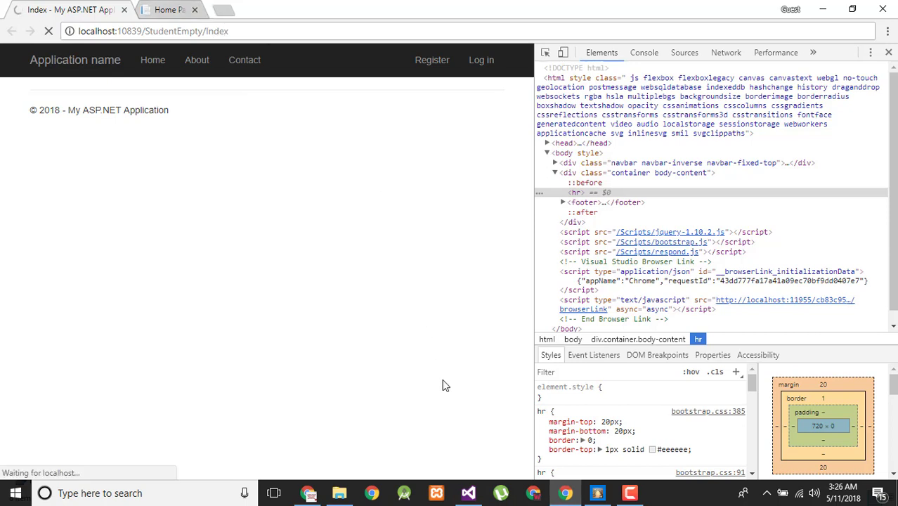
{"action": "left_click", "coordinate": [195, 10]}
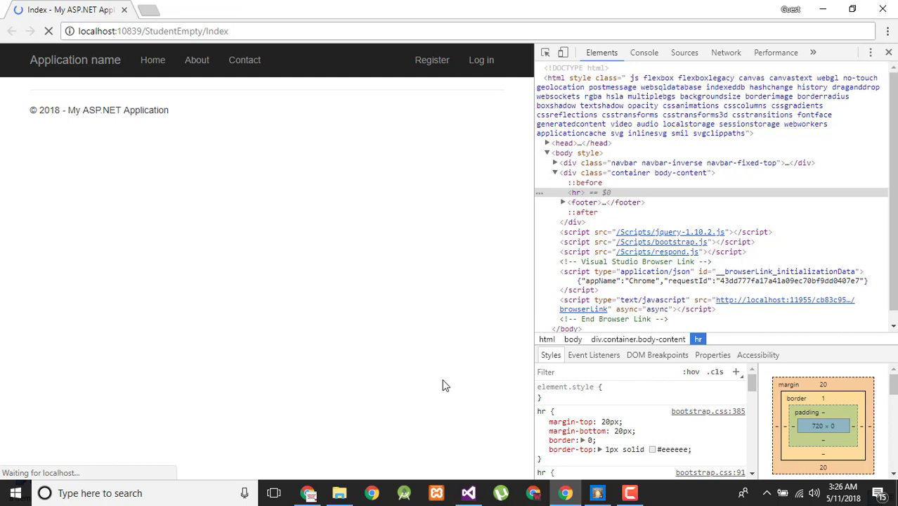
{"action": "mouse_move", "coordinate": [489, 470]}
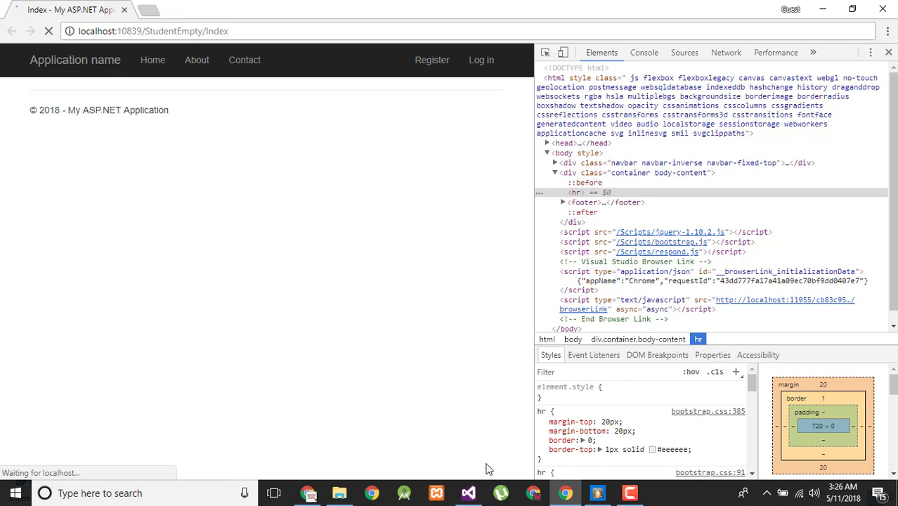
{"action": "mouse_move", "coordinate": [468, 492]}
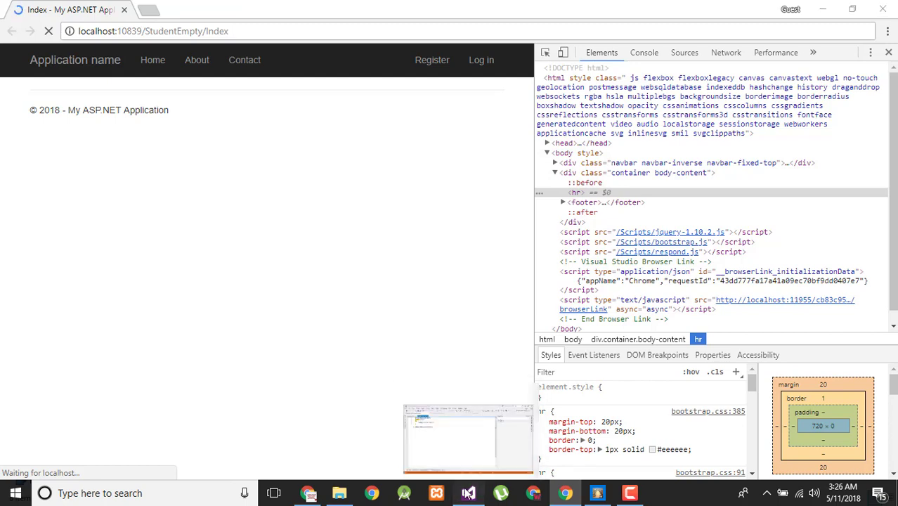
{"action": "left_click", "coordinate": [468, 493]}
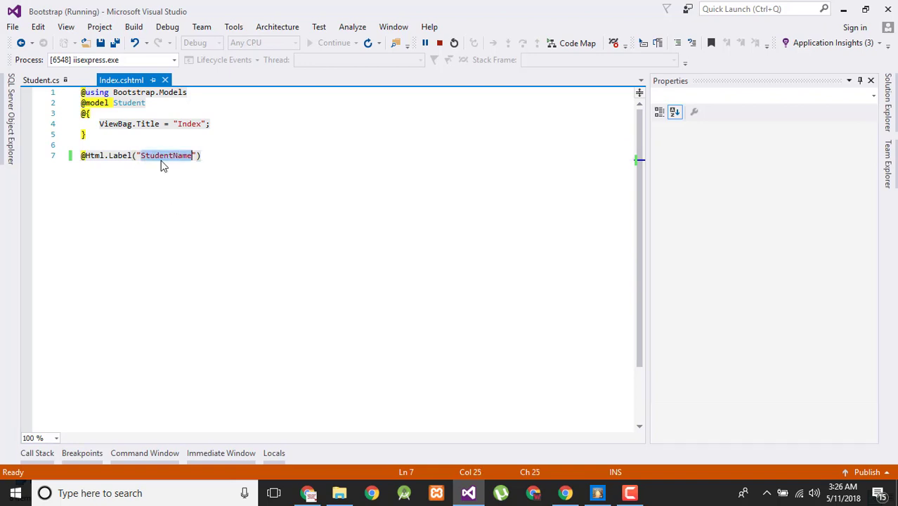
{"action": "mouse_move", "coordinate": [222, 243]}
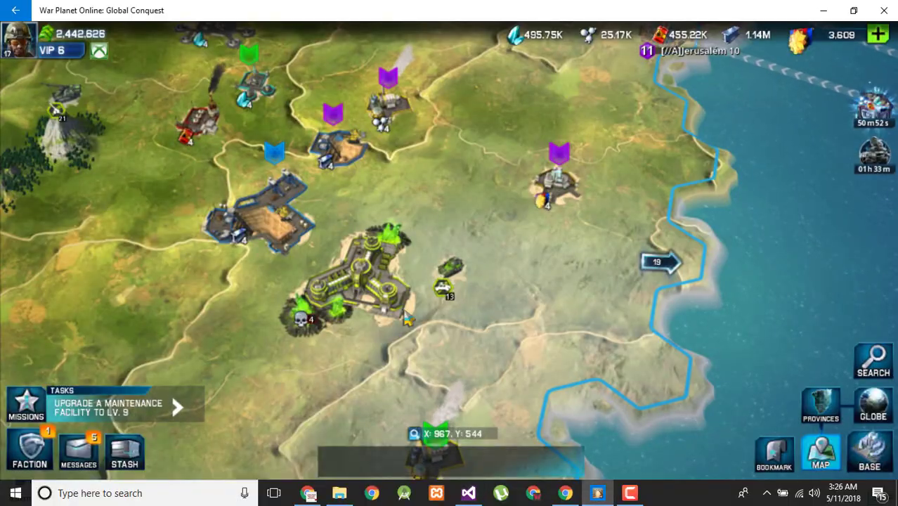
{"action": "left_click", "coordinate": [468, 492]}
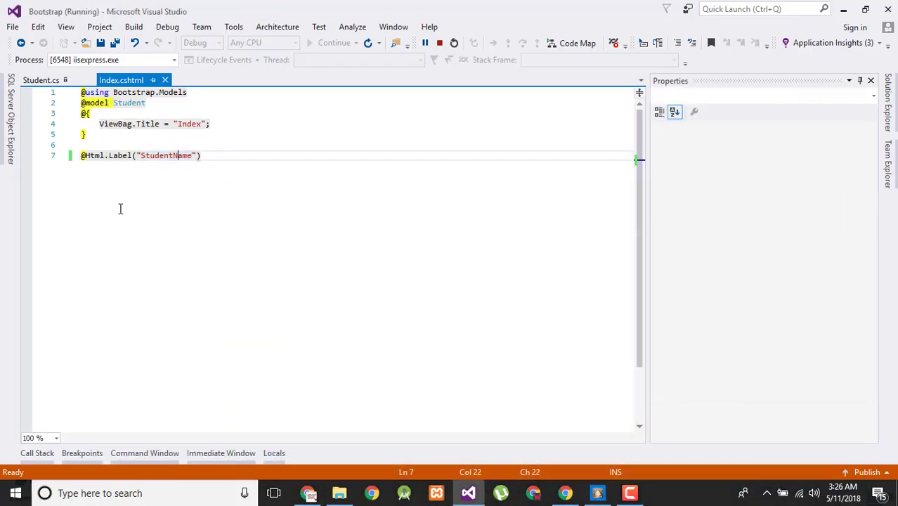
{"action": "mouse_move", "coordinate": [204, 163]}
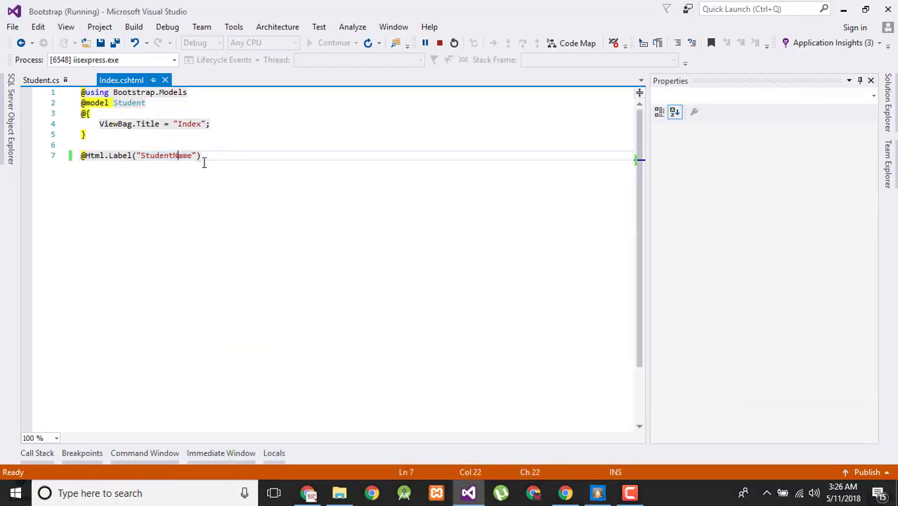
{"action": "key", "text": "backspace"}
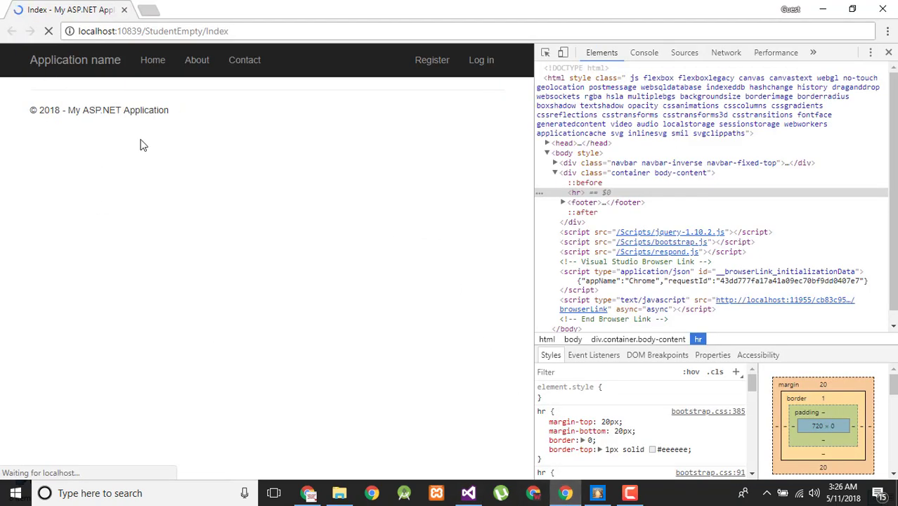
{"action": "mouse_move", "coordinate": [336, 276]}
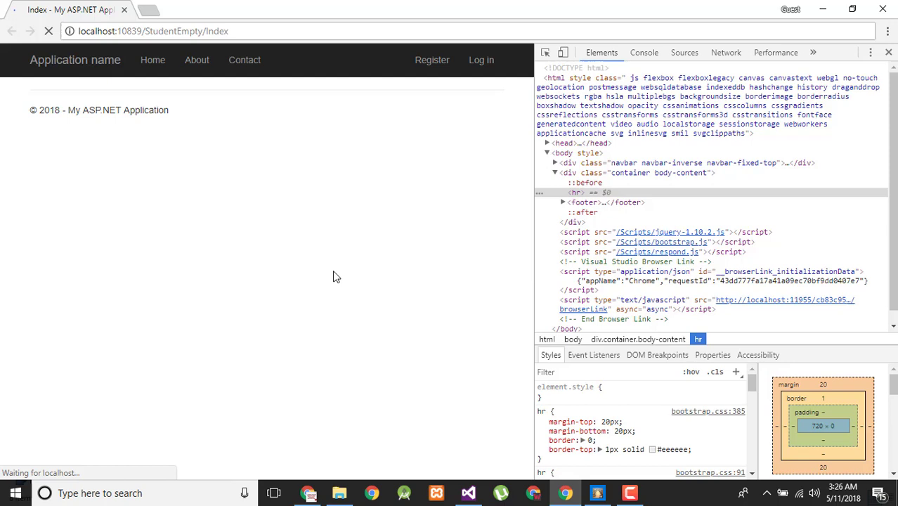
{"action": "mouse_move", "coordinate": [345, 275]}
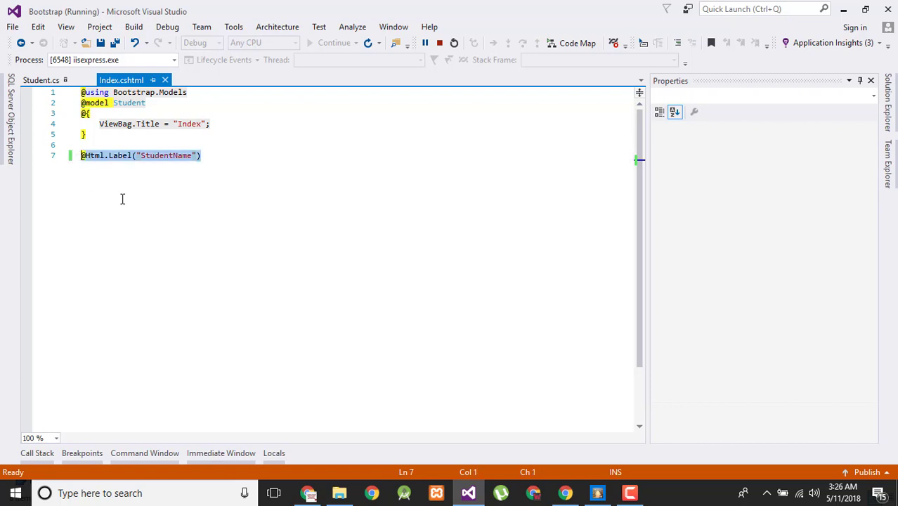
{"action": "key", "text": "enter"}
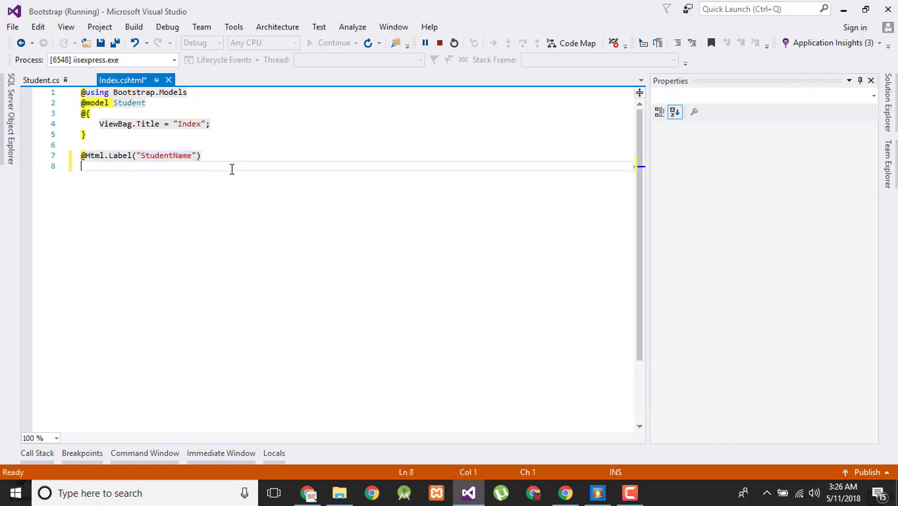
{"action": "type", "text": "@Html."}
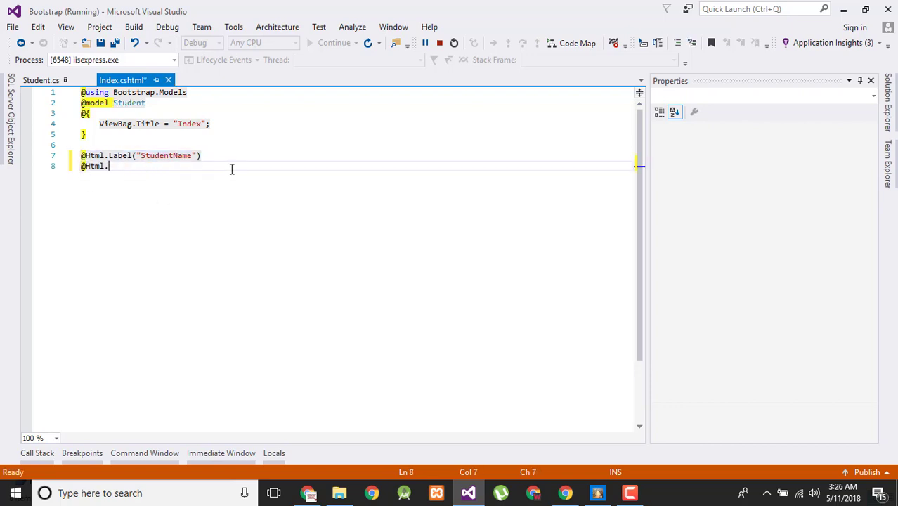
{"action": "type", "text": "tex"}
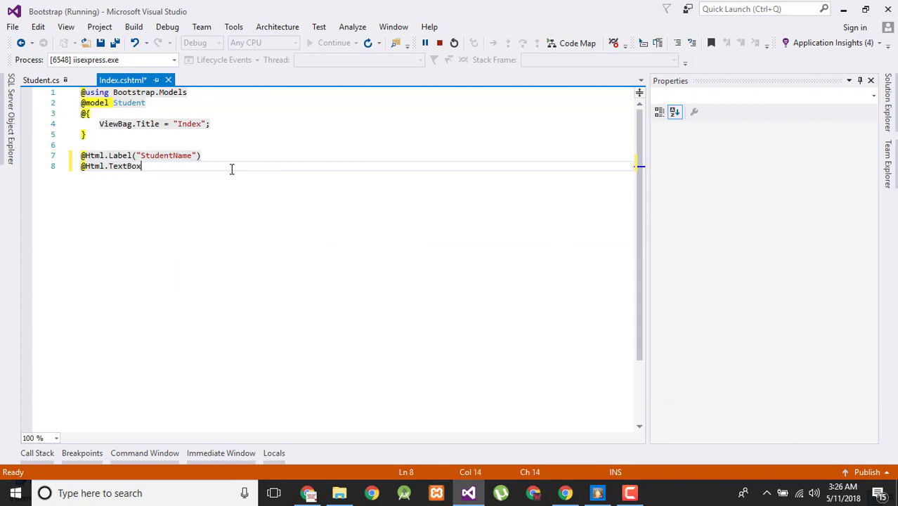
{"action": "type", "text": "(\""}
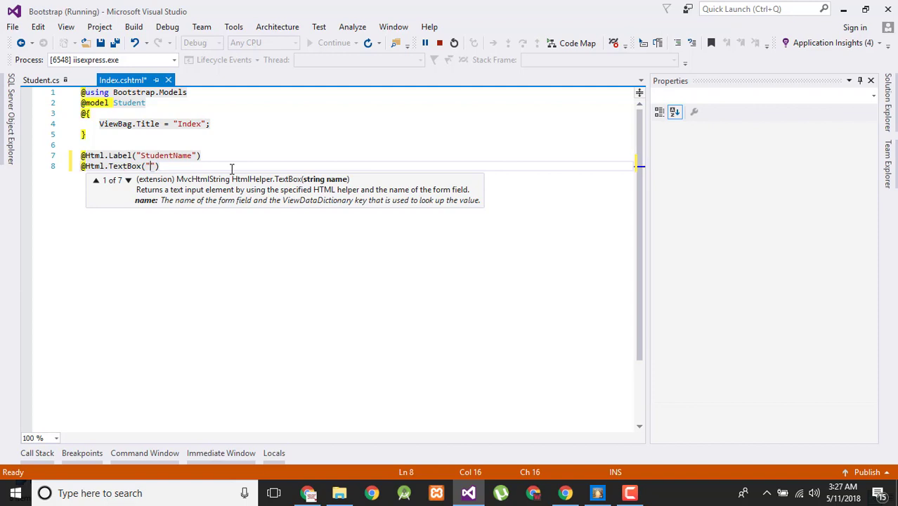
{"action": "type", "text": "STD"}
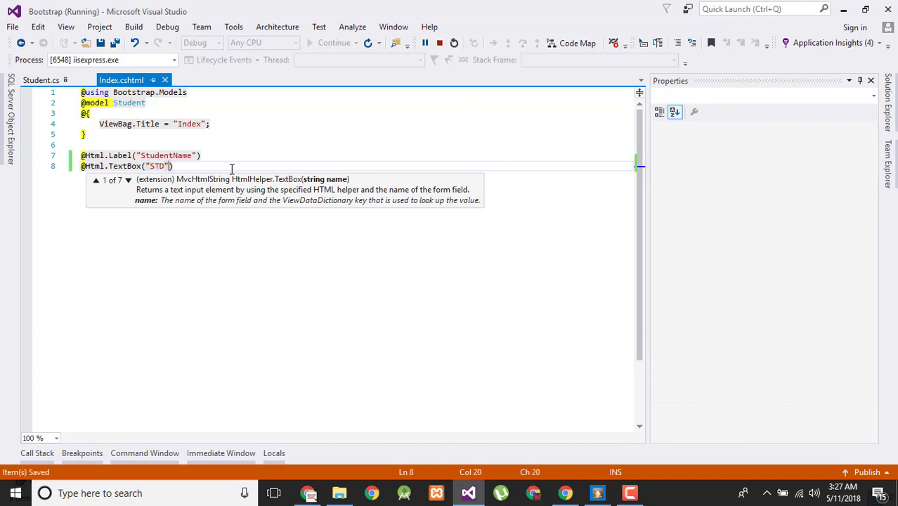
{"action": "mouse_move", "coordinate": [566, 492]}
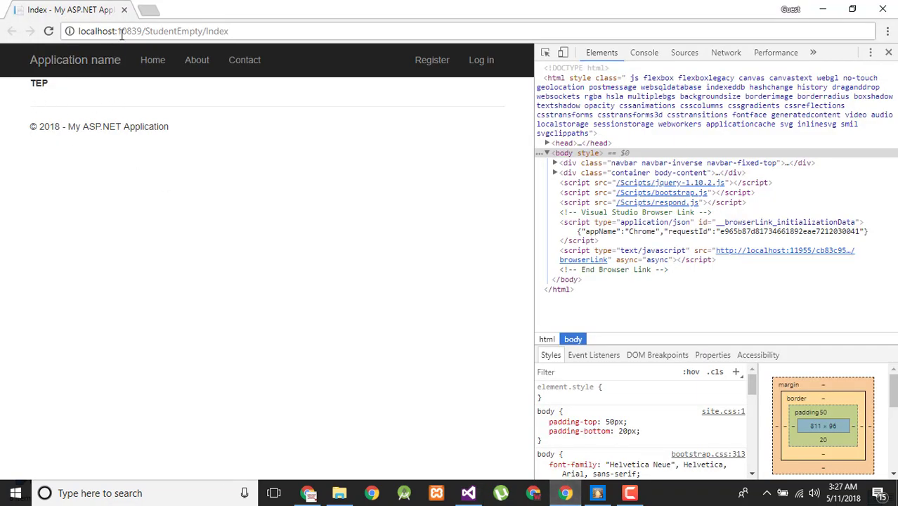
{"action": "mouse_move", "coordinate": [44, 95]}
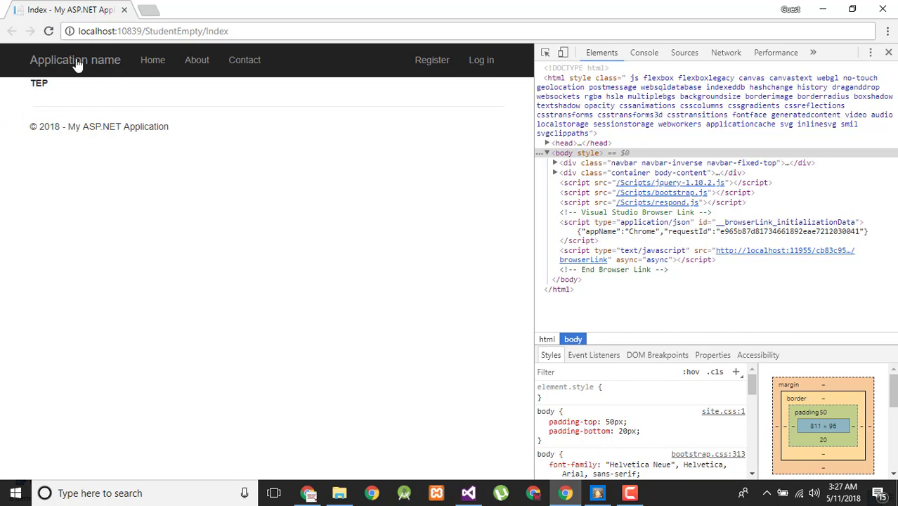
{"action": "mouse_move", "coordinate": [48, 88]}
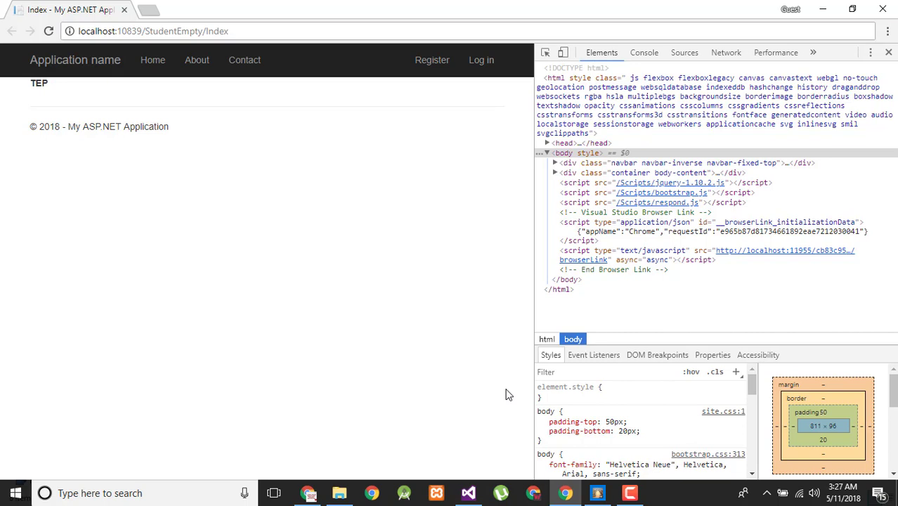
Return to Visual Studio after viewing the rendered TEP label page.
{"action": "left_click", "coordinate": [468, 492]}
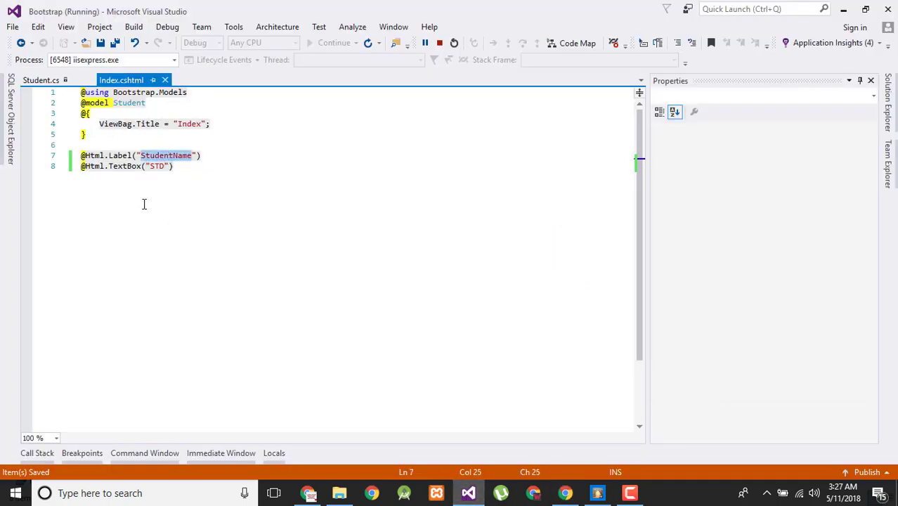
Inspect Student.cs: the [DisplayName("TEP")] attribute and the Password property.
{"action": "left_click", "coordinate": [40, 79]}
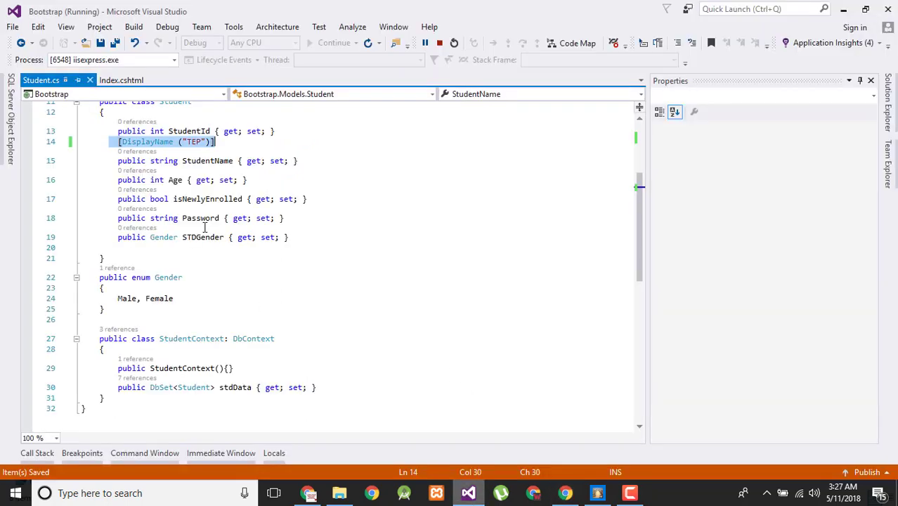
{"action": "left_click", "coordinate": [218, 237]}
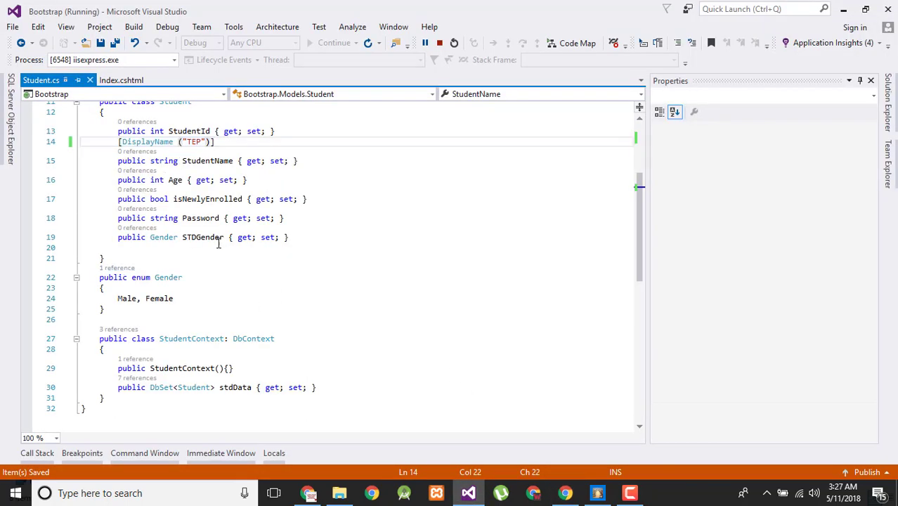
{"action": "double_click", "coordinate": [201, 218]}
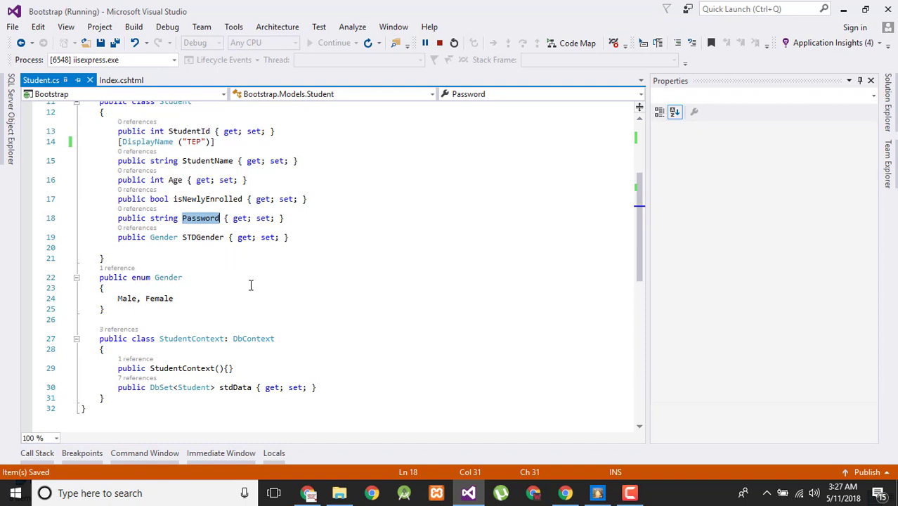
{"action": "mouse_move", "coordinate": [194, 295]}
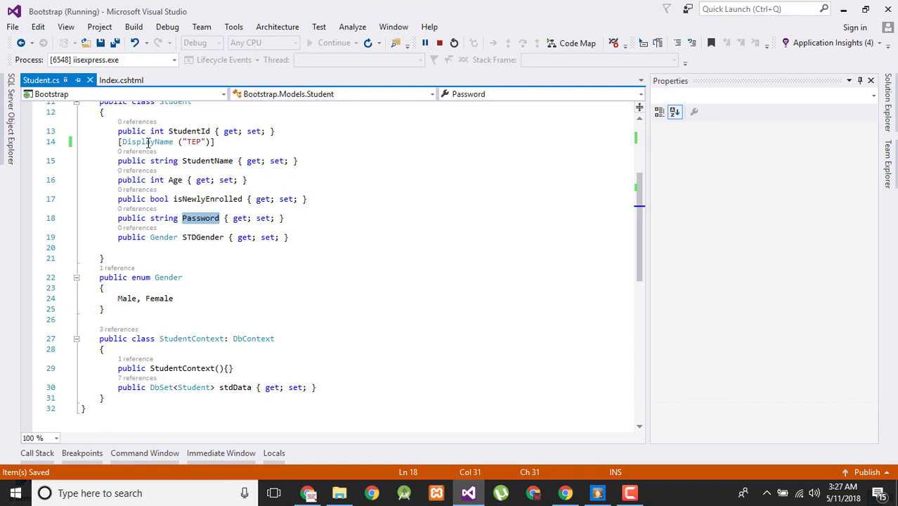
{"action": "mouse_move", "coordinate": [366, 278]}
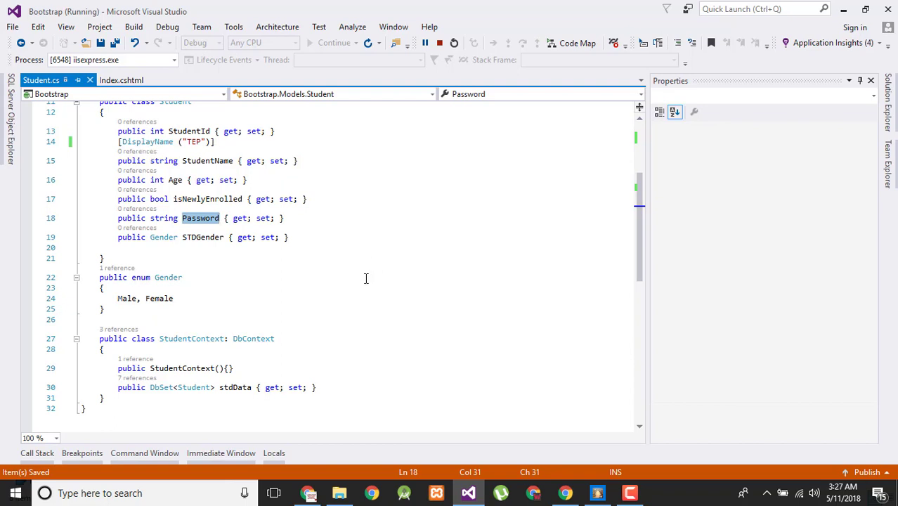
{"action": "mouse_move", "coordinate": [227, 283]}
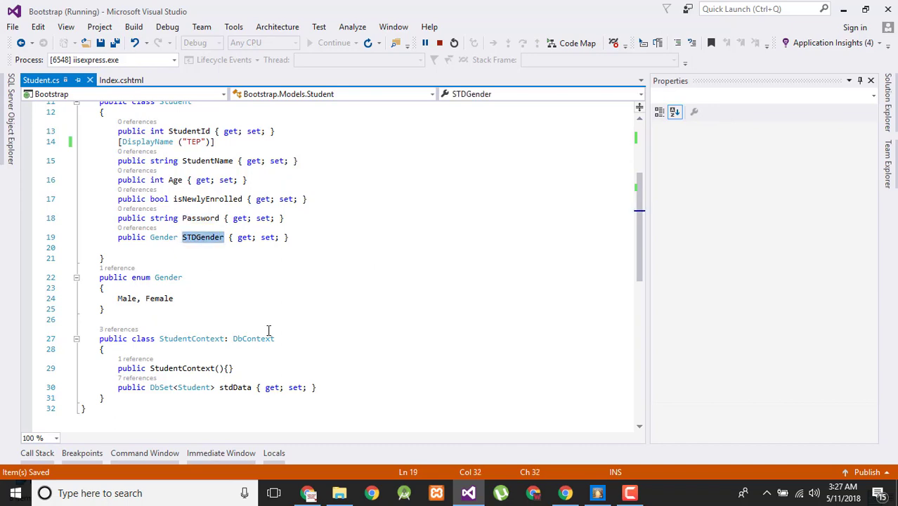
{"action": "mouse_move", "coordinate": [589, 447]}
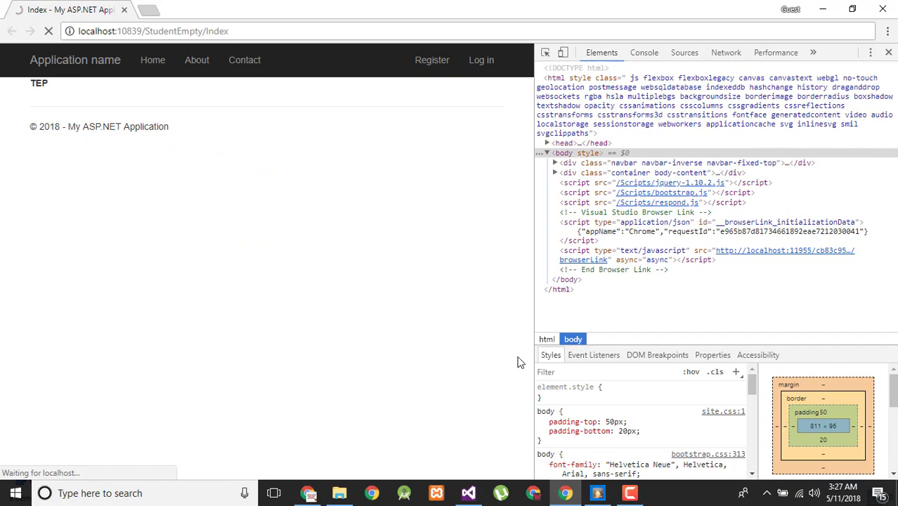
{"action": "mouse_move", "coordinate": [495, 433]}
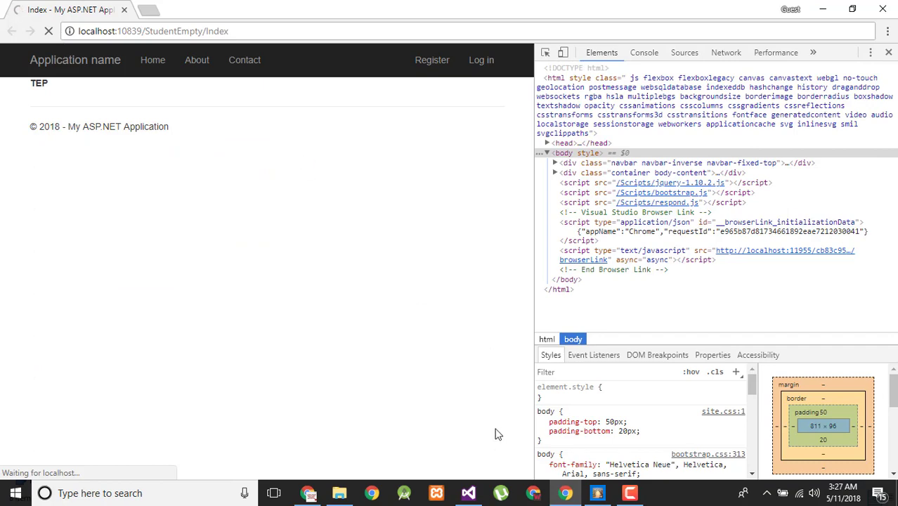
Return to Visual Studio after reloading the Index page.
{"action": "left_click", "coordinate": [468, 493]}
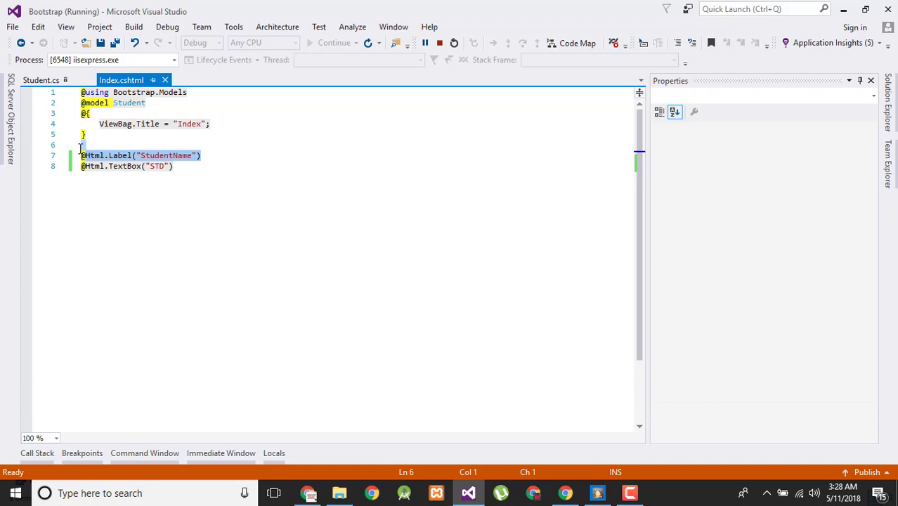
{"action": "key", "text": "enter"}
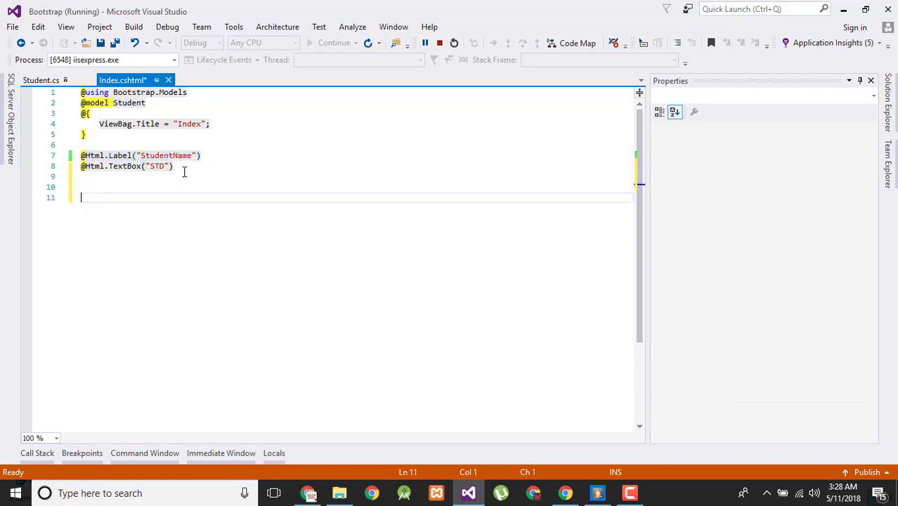
{"action": "type", "text": "@Html.Label(\"StudentName\")"}
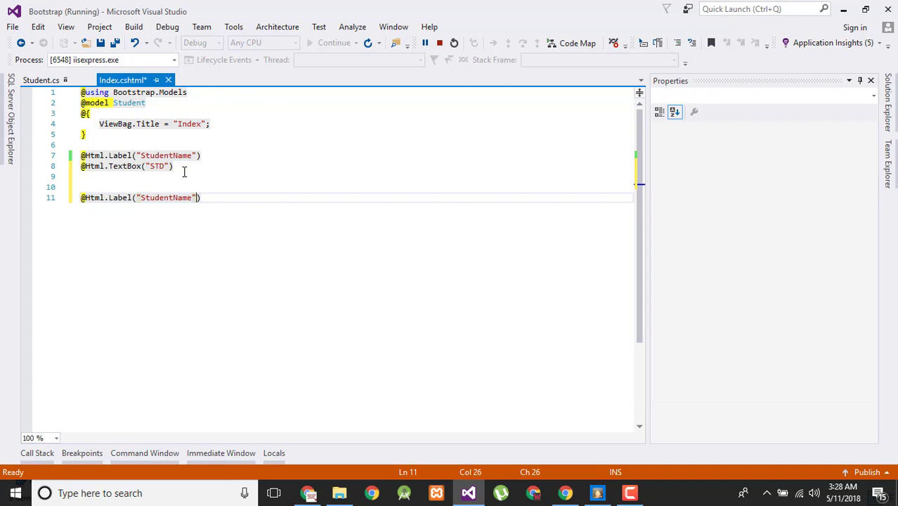
{"action": "type", "text": ",'"}
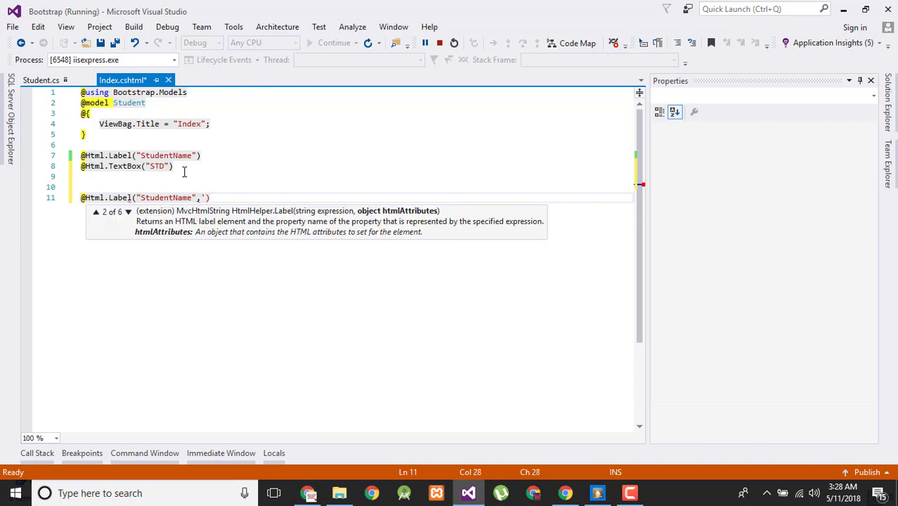
{"action": "type", "text": "\""}
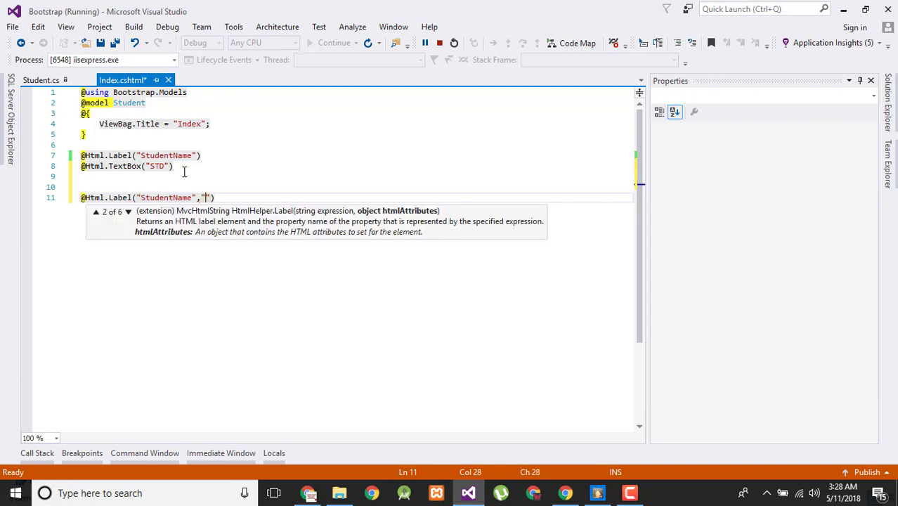
{"action": "type", "text": "This is"}
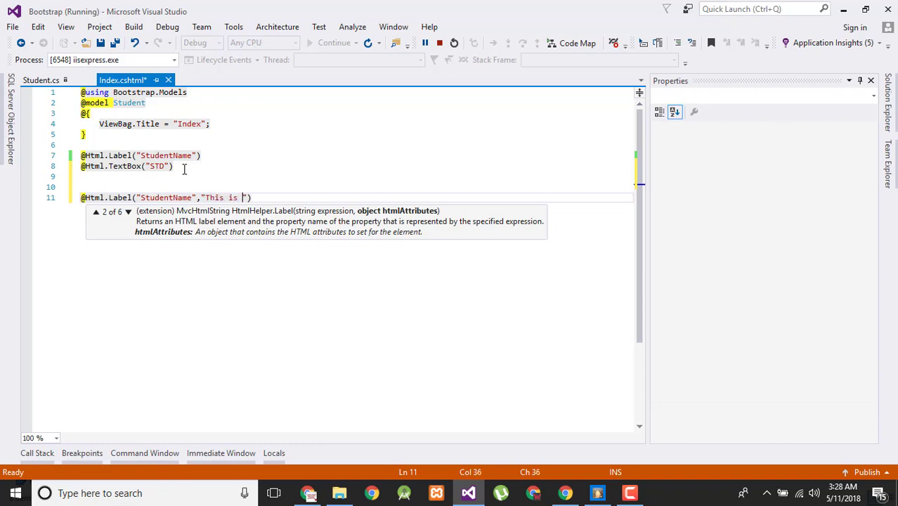
{"action": "type", "text": "Text"}
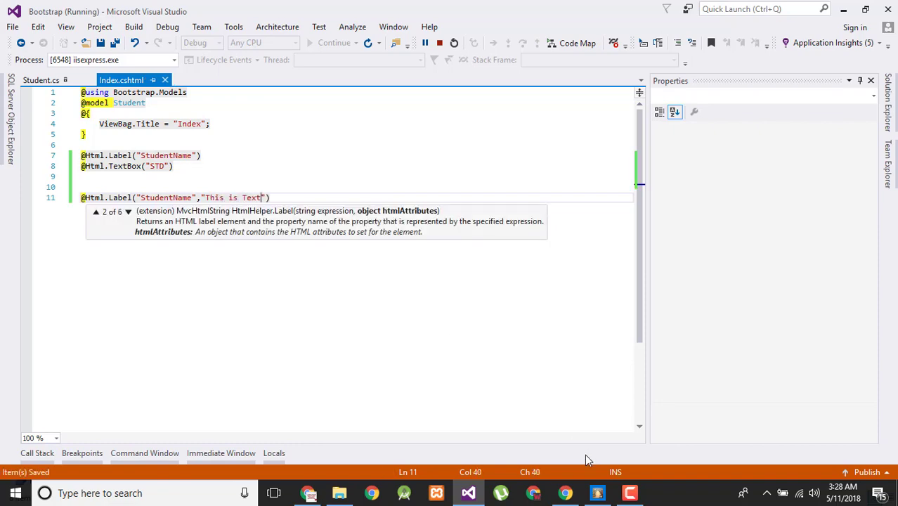
{"action": "left_click", "coordinate": [565, 493]}
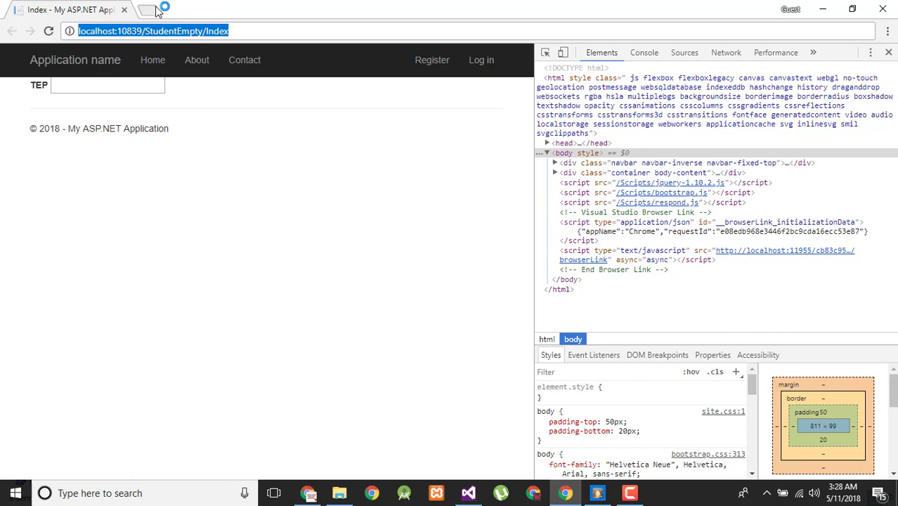
Open a new Chrome tab, then go back to the Index page tab.
{"action": "left_click", "coordinate": [147, 9]}
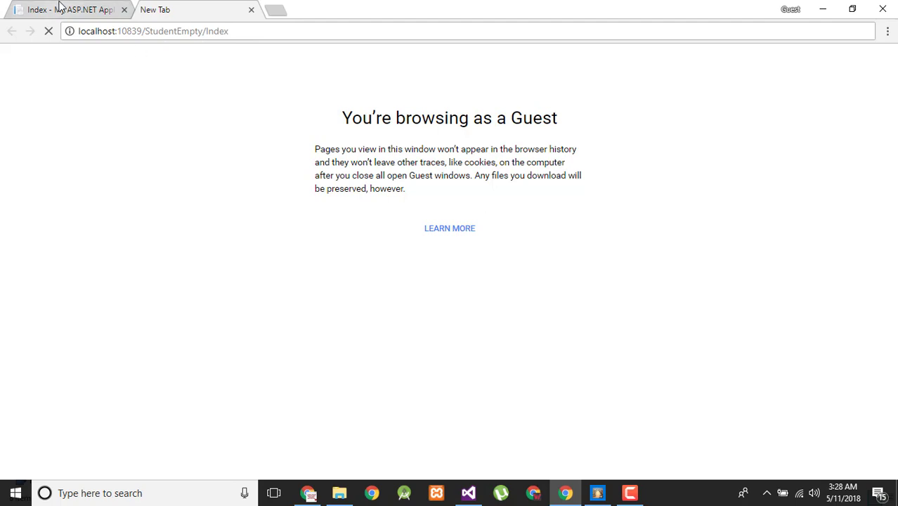
{"action": "left_click", "coordinate": [48, 31]}
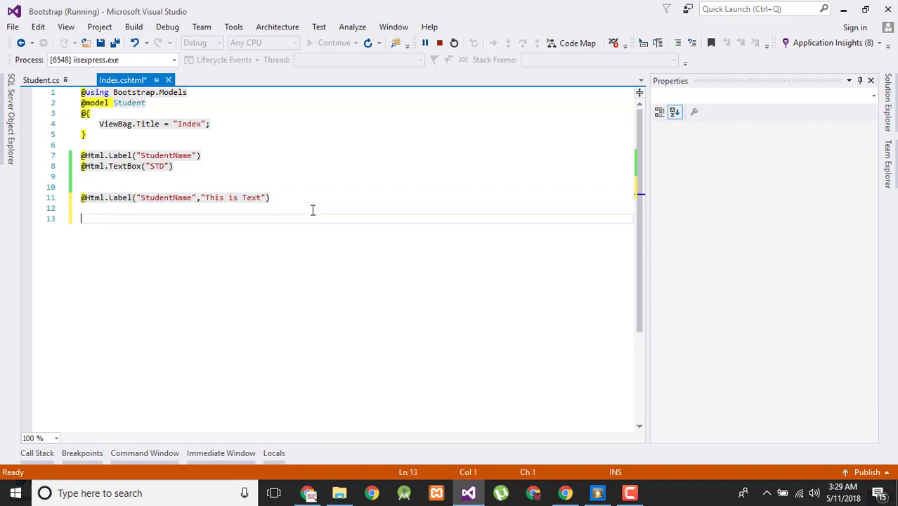
{"action": "type", "text": "@Html"}
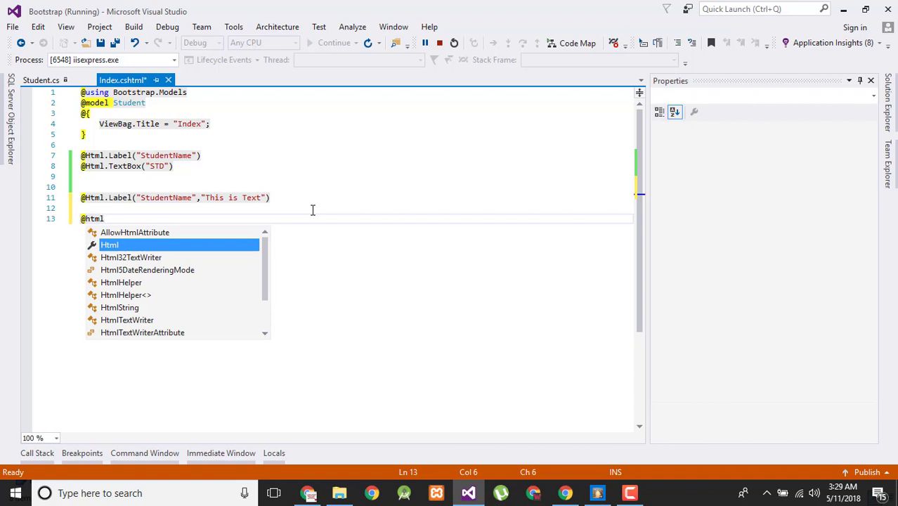
{"action": "type", "text": ".lab"}
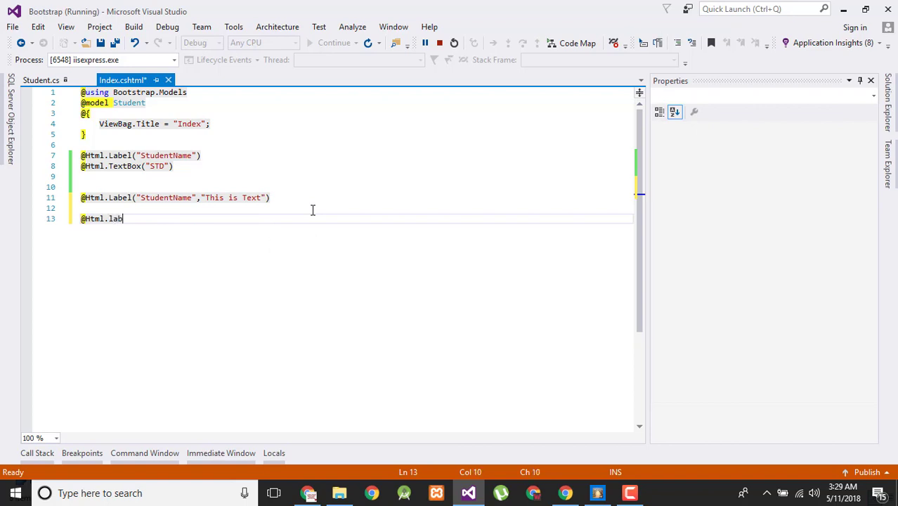
{"action": "type", "text": "elFor"}
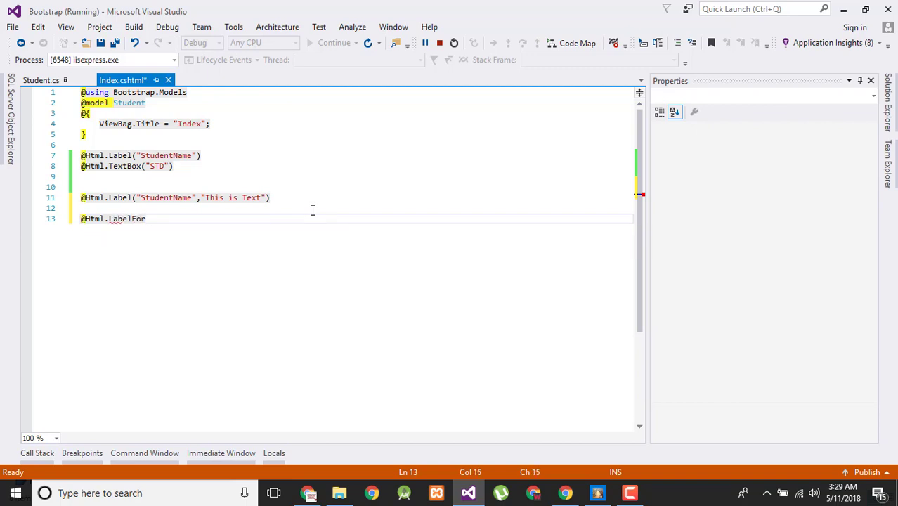
{"action": "type", "text": "("}
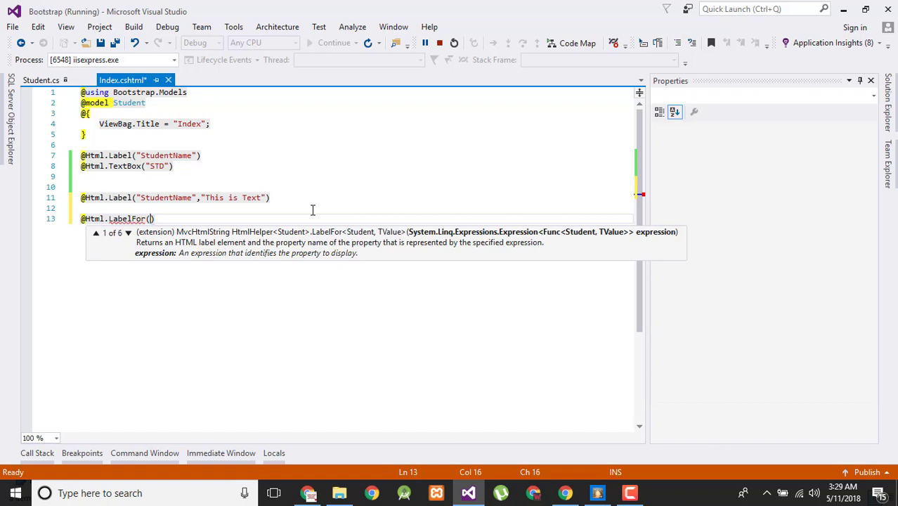
{"action": "type", "text": "m="}
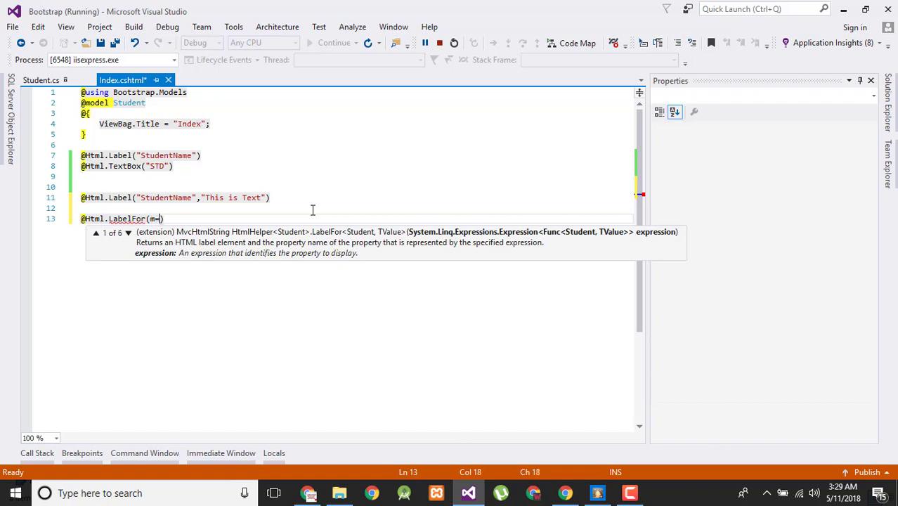
{"action": "type", "text": ">"}
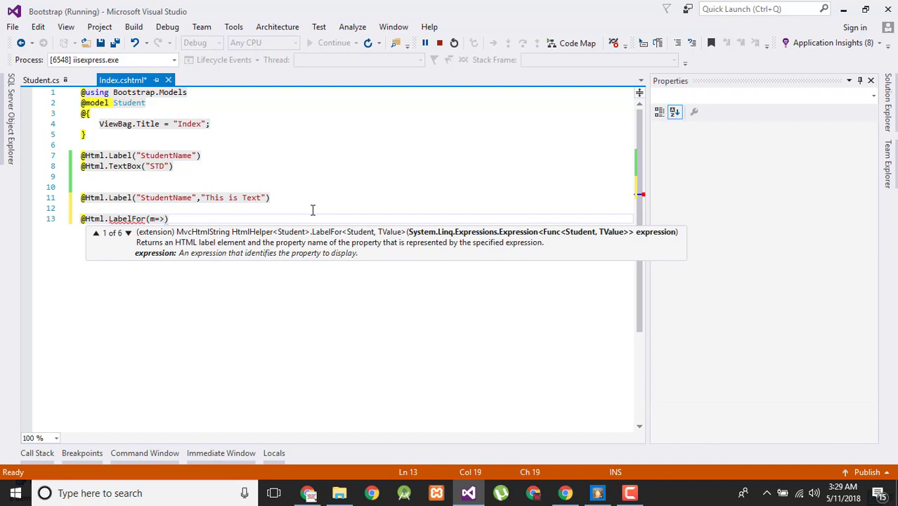
{"action": "type", "text": "m."}
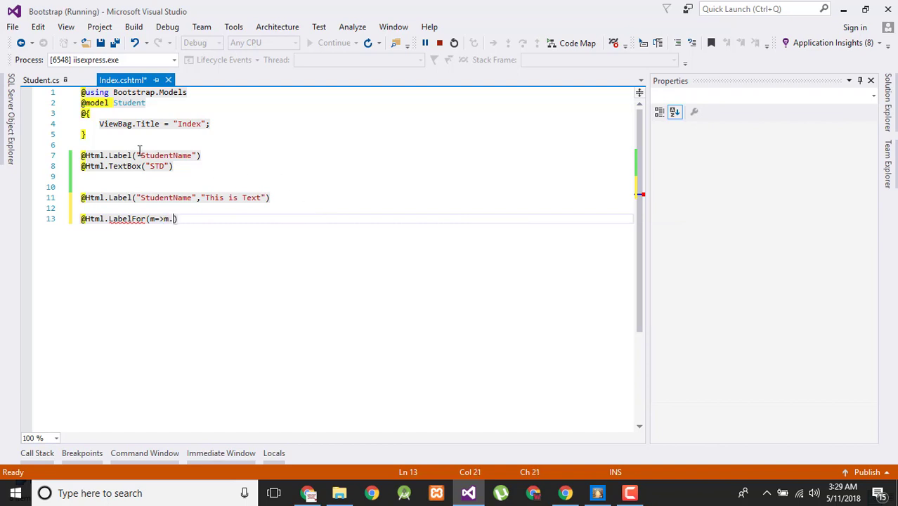
{"action": "type", "text": "StudentName"}
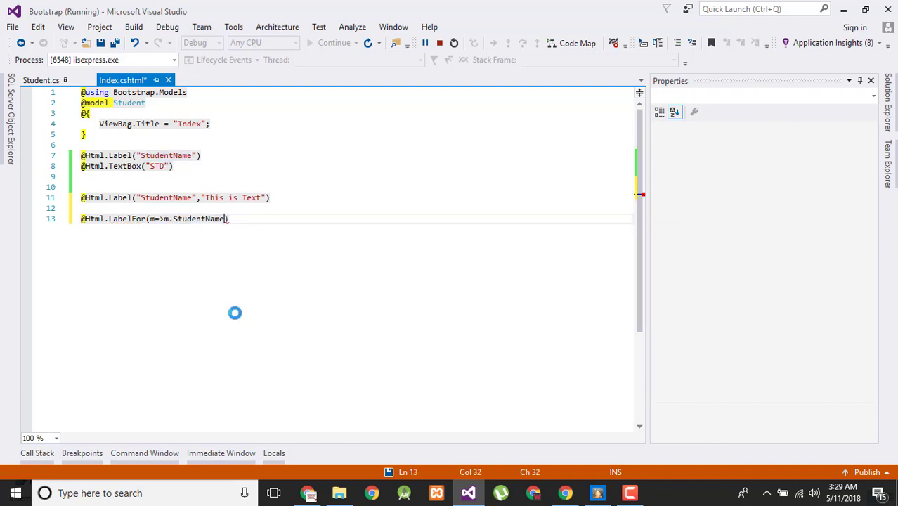
{"action": "key", "text": "ctrl+s"}
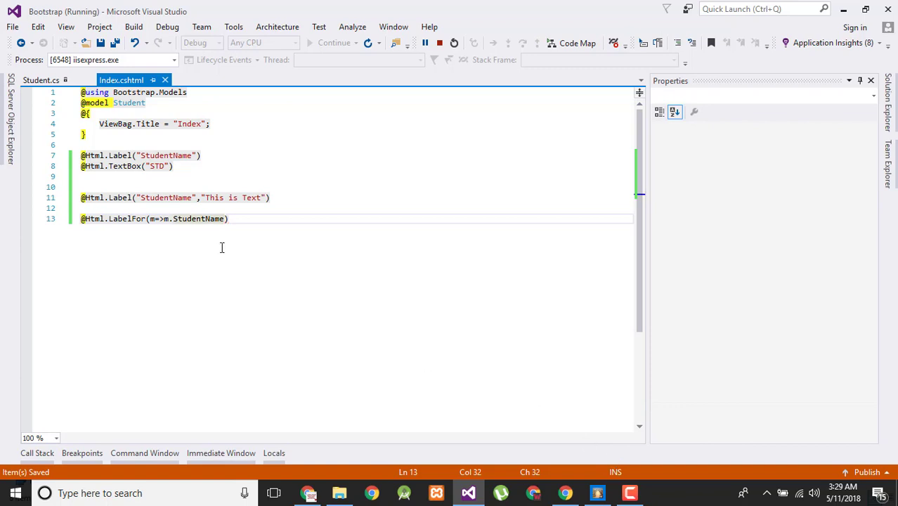
Change the LabelFor property to Password, then check the "This is Text" label in Chrome.
{"action": "left_click", "coordinate": [40, 79]}
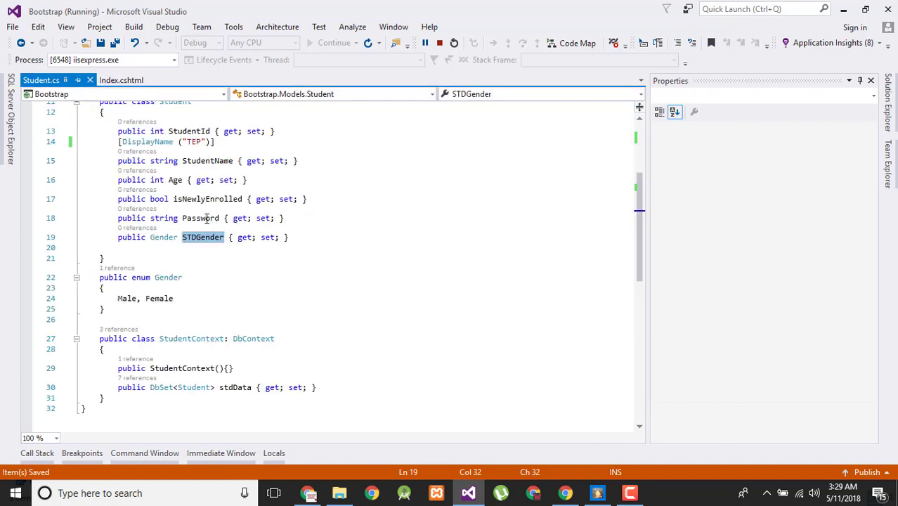
{"action": "left_click", "coordinate": [120, 79]}
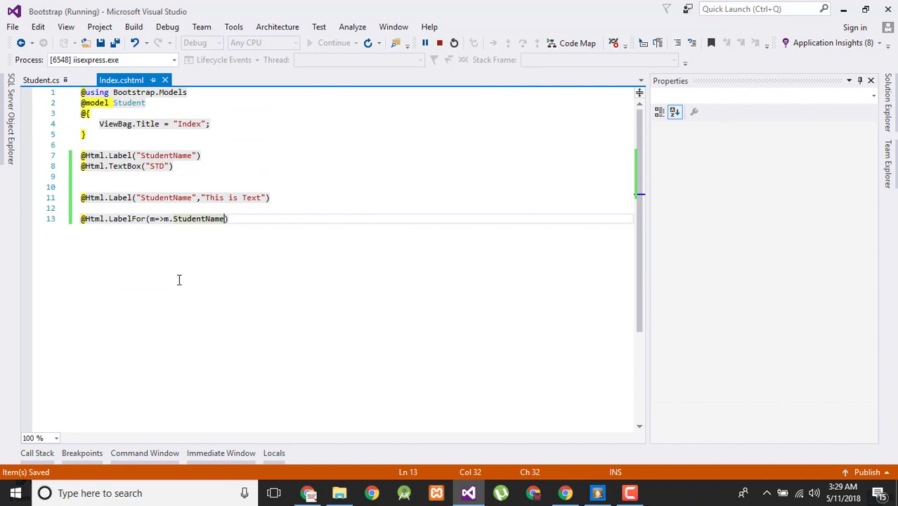
{"action": "type", "text": "Password"}
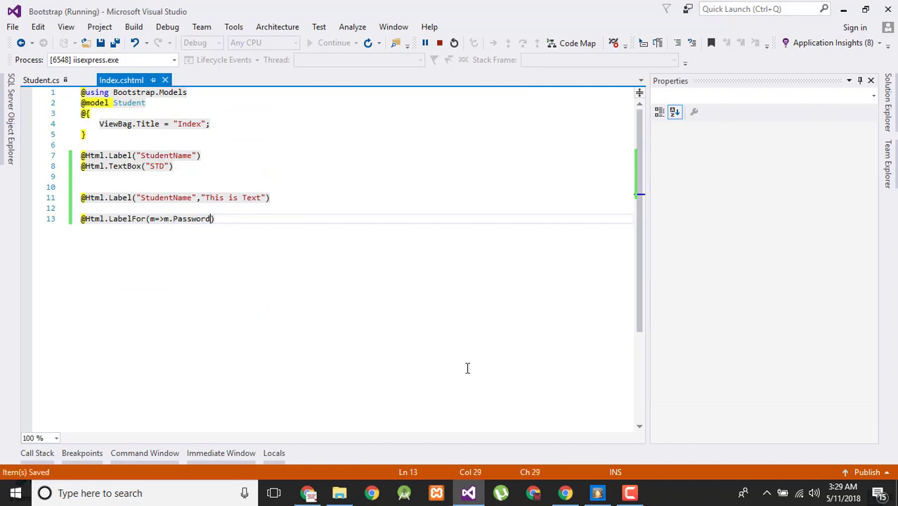
{"action": "left_click", "coordinate": [564, 492]}
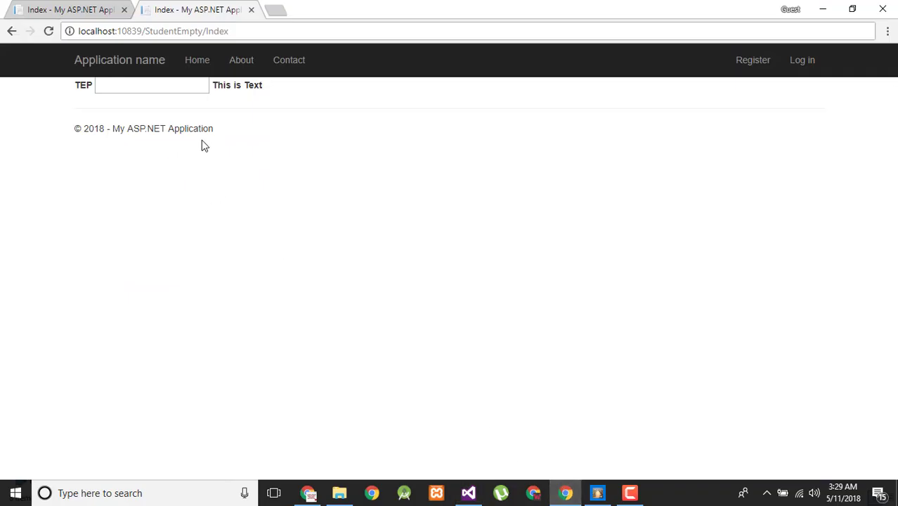
{"action": "double_click", "coordinate": [227, 85]}
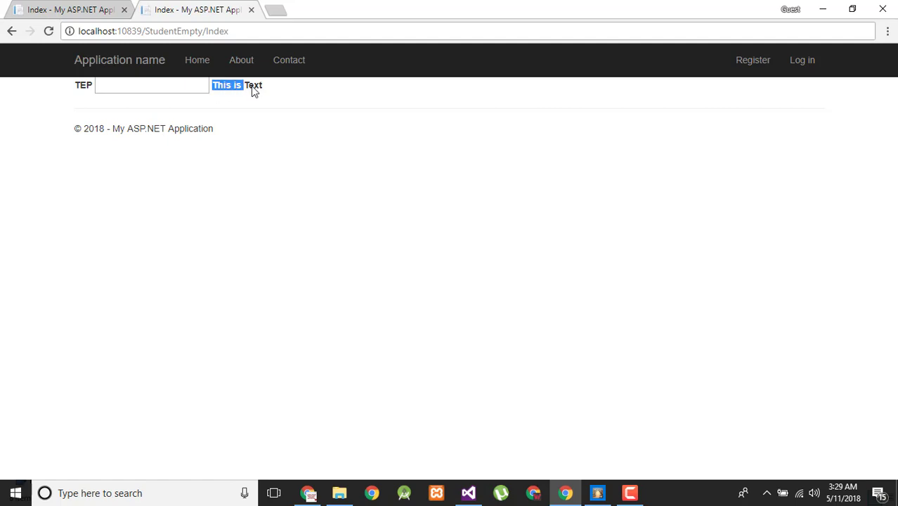
{"action": "left_click", "coordinate": [468, 493]}
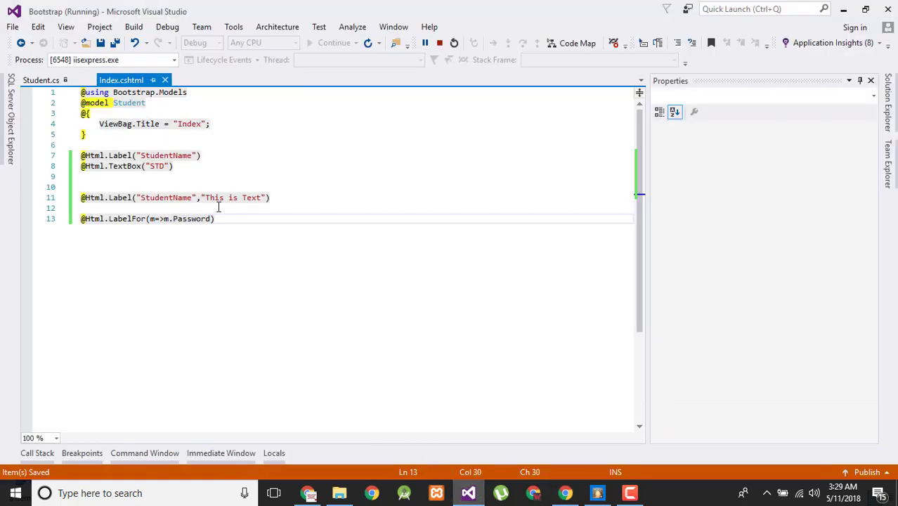
Select StudentName and 'is' in the custom-text label line, then return to Chrome.
{"action": "double_click", "coordinate": [166, 198]}
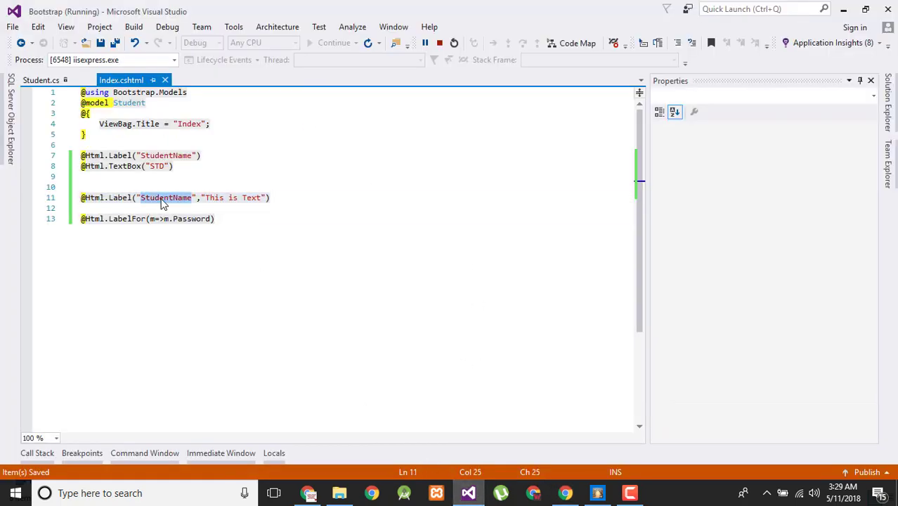
{"action": "double_click", "coordinate": [232, 198]}
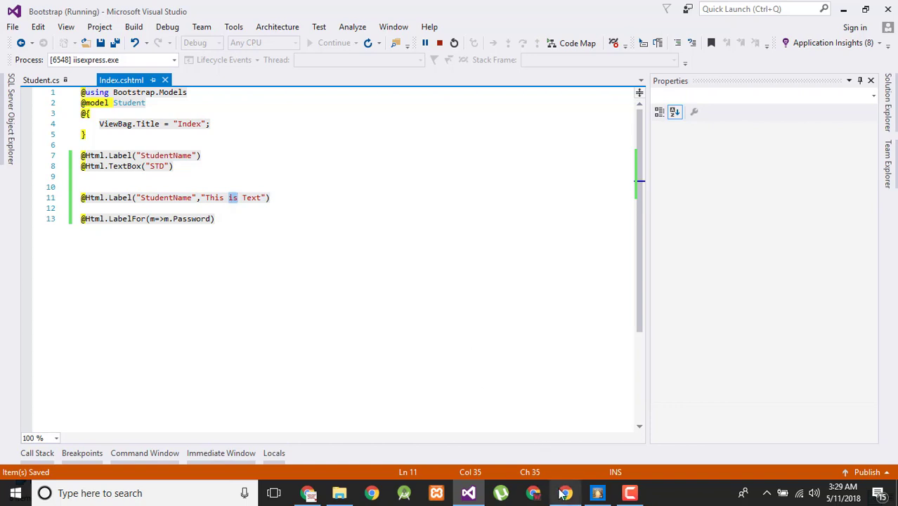
{"action": "left_click", "coordinate": [565, 493]}
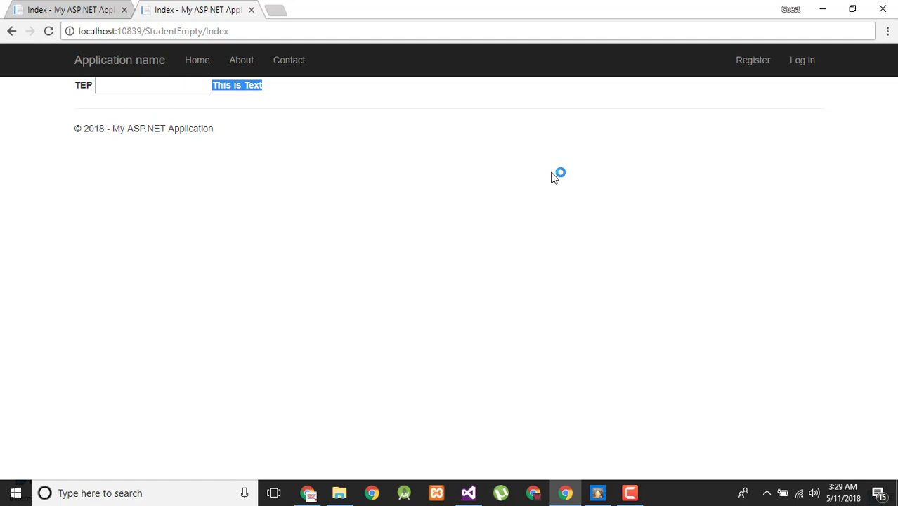
Inspect the "This is Text" label element in DevTools, then reload the page.
{"action": "key", "text": "F12"}
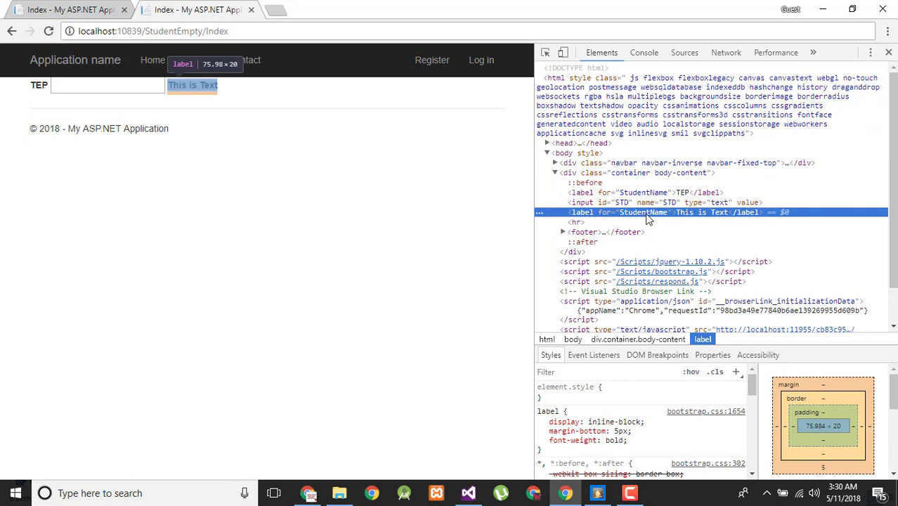
{"action": "mouse_move", "coordinate": [728, 220]}
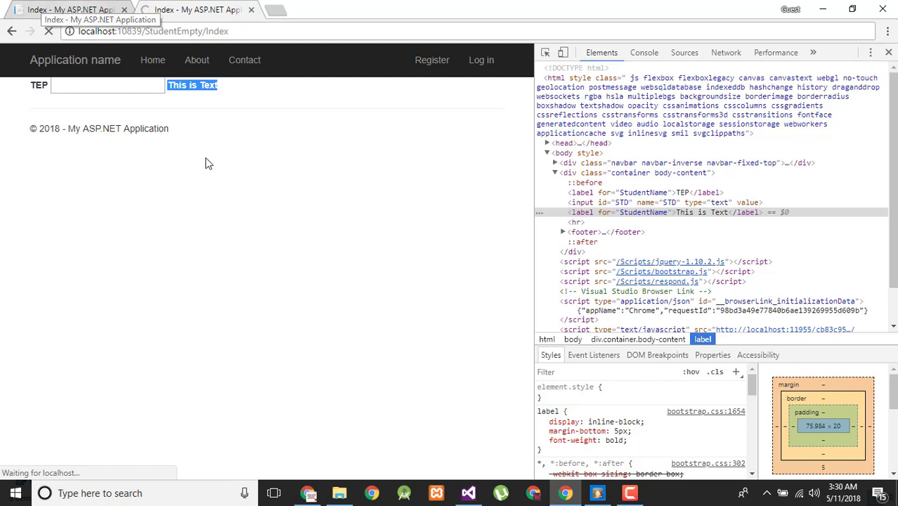
{"action": "left_click", "coordinate": [468, 493]}
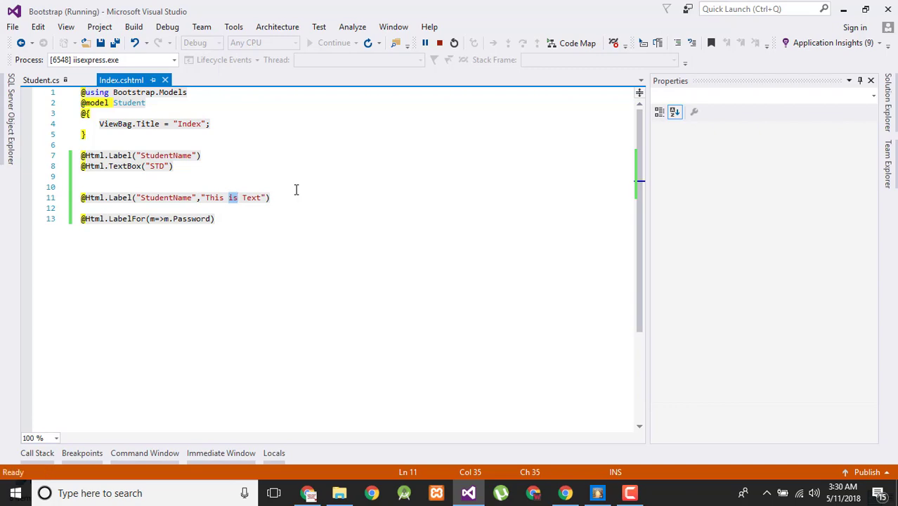
{"action": "mouse_move", "coordinate": [347, 338]}
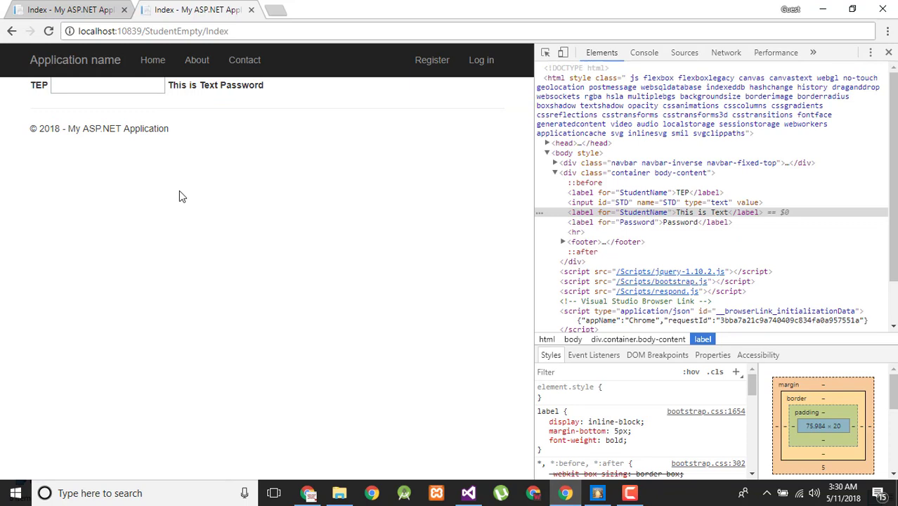
{"action": "mouse_move", "coordinate": [351, 75]}
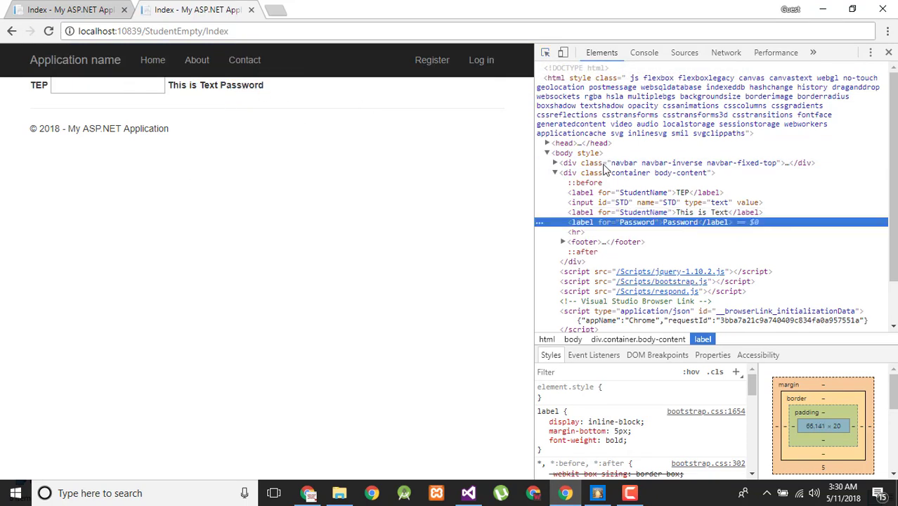
{"action": "mouse_move", "coordinate": [594, 213]}
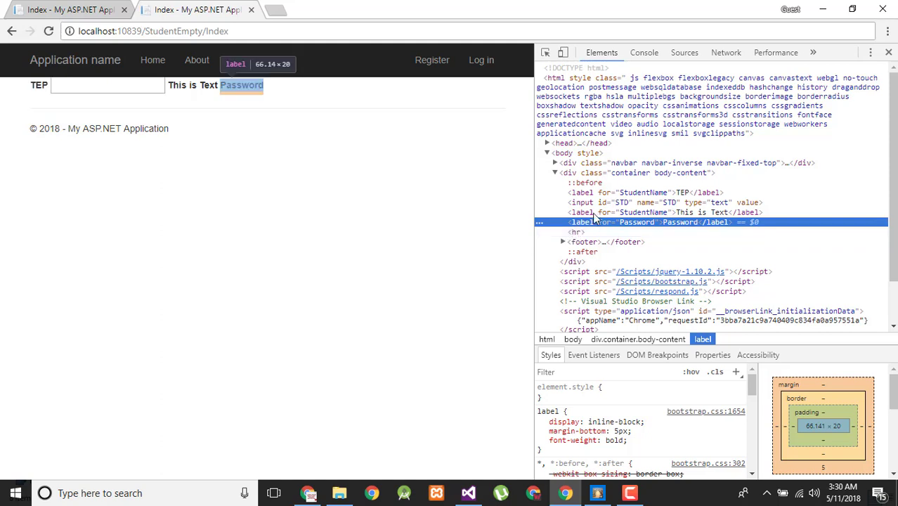
{"action": "mouse_move", "coordinate": [639, 231]}
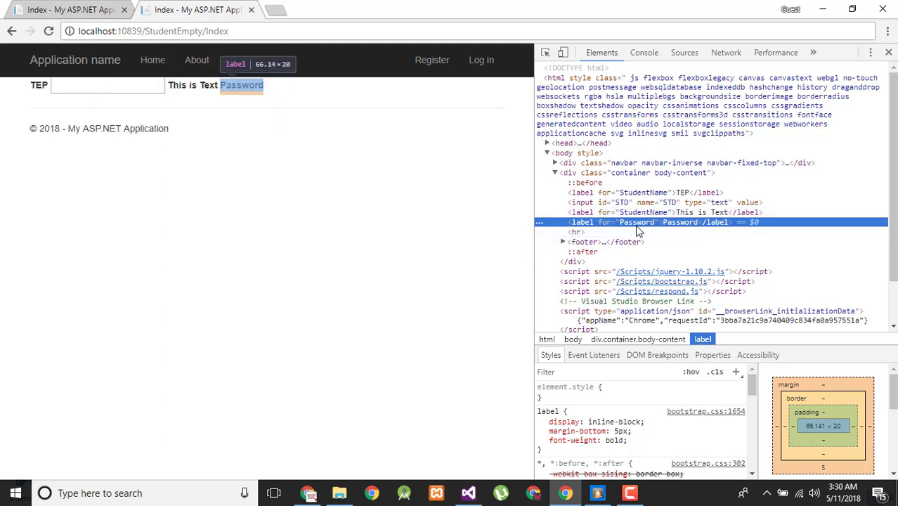